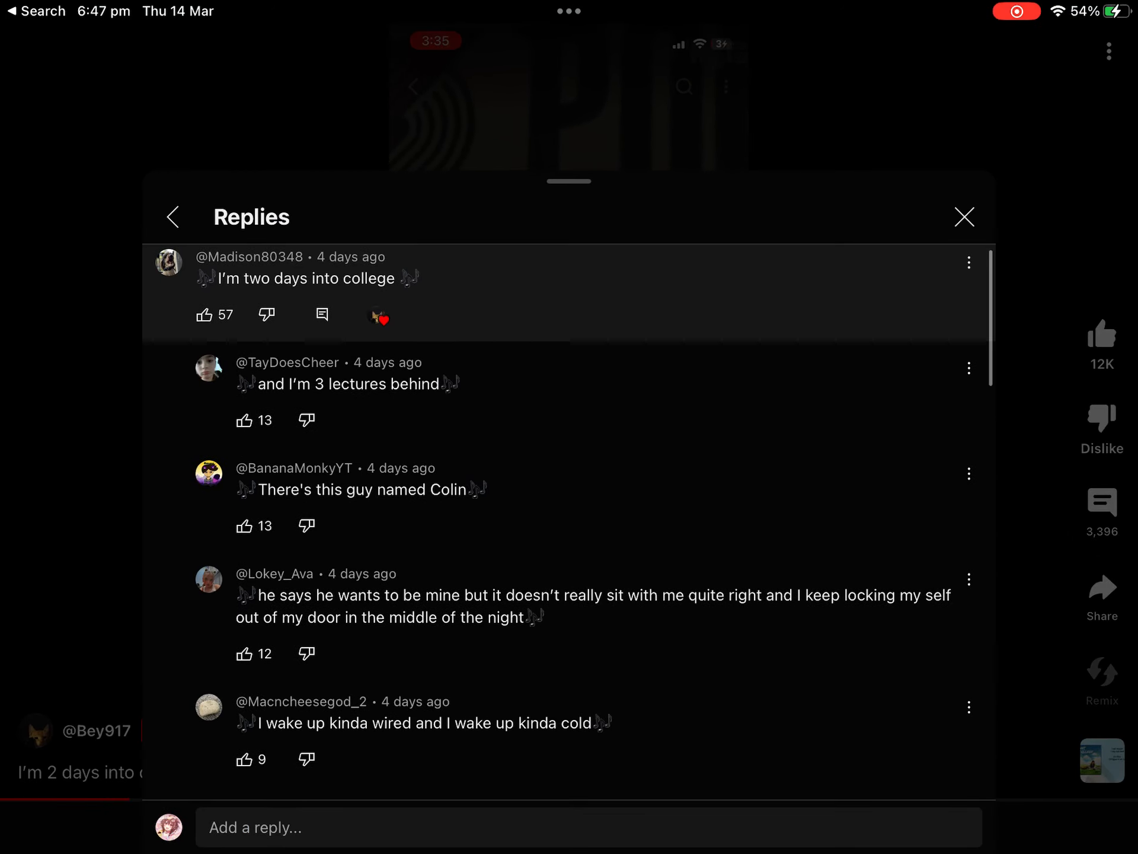
scroll("down", 3)
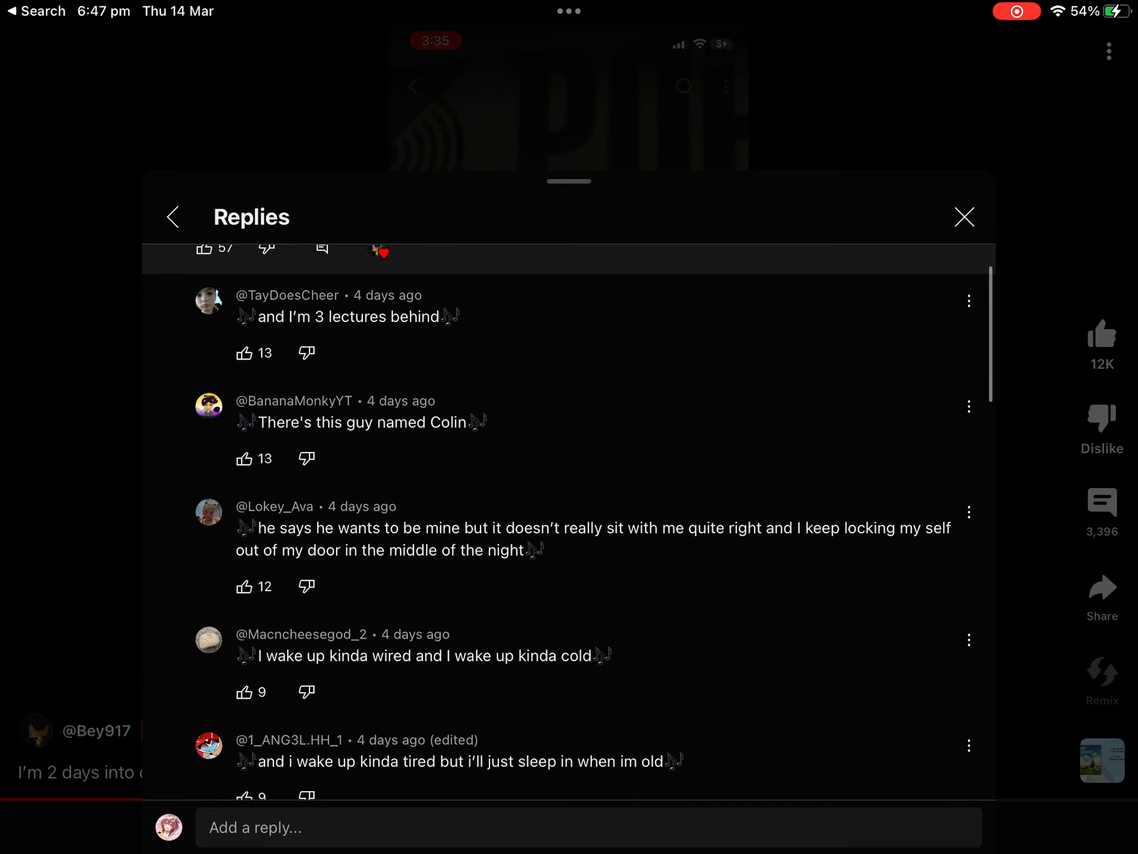
scroll("down", 3)
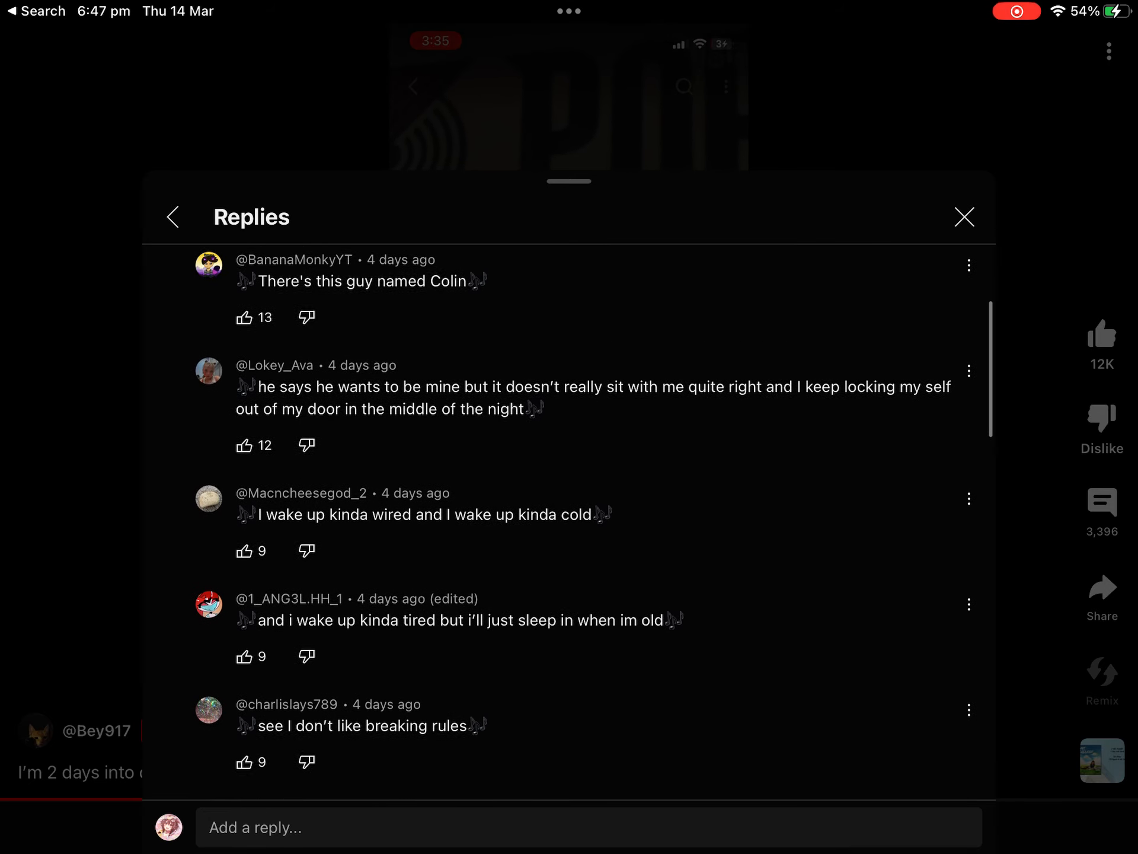
scroll("down", 3)
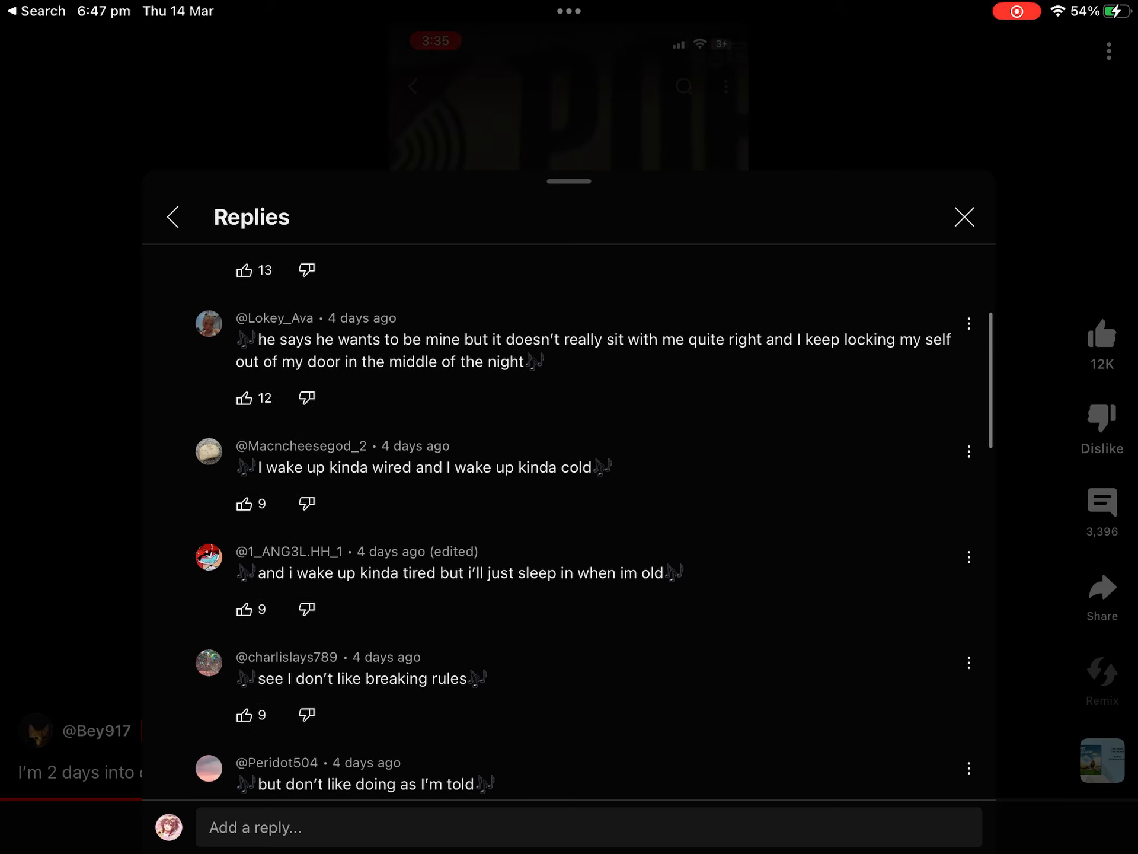
scroll("down", 3)
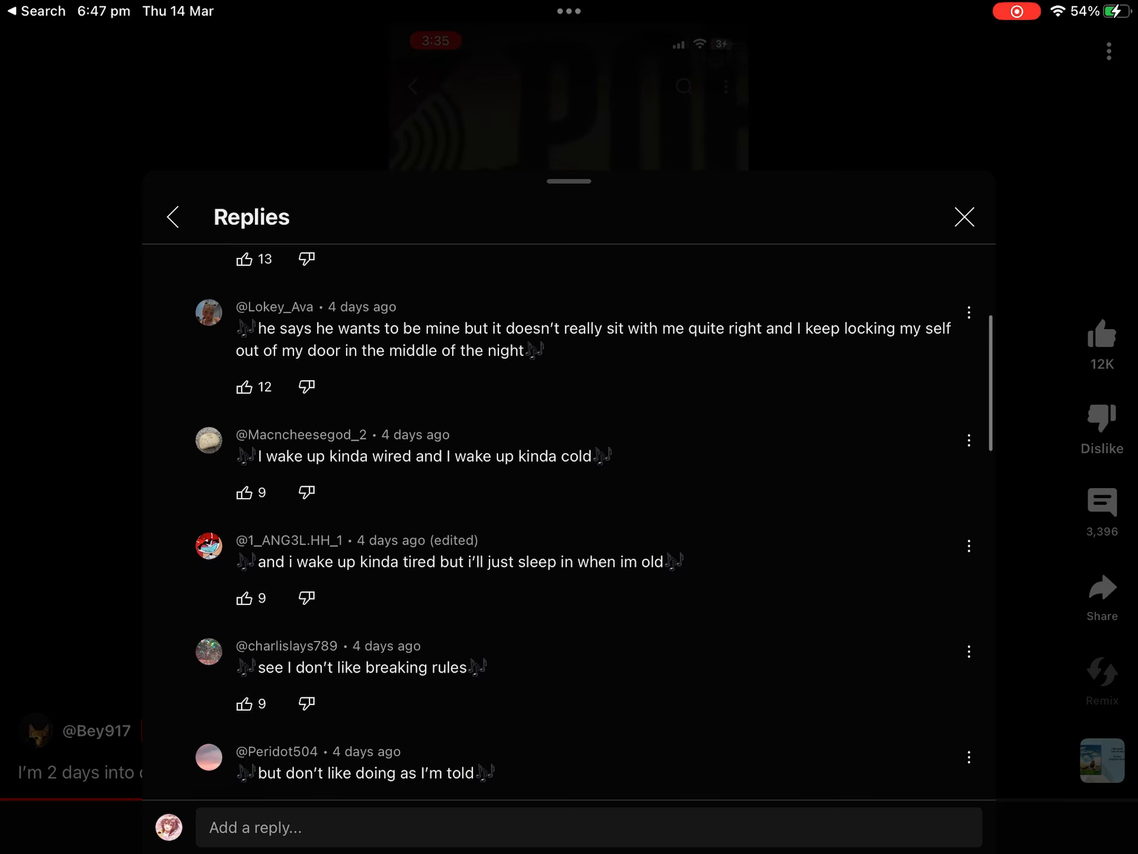
scroll("down", 3)
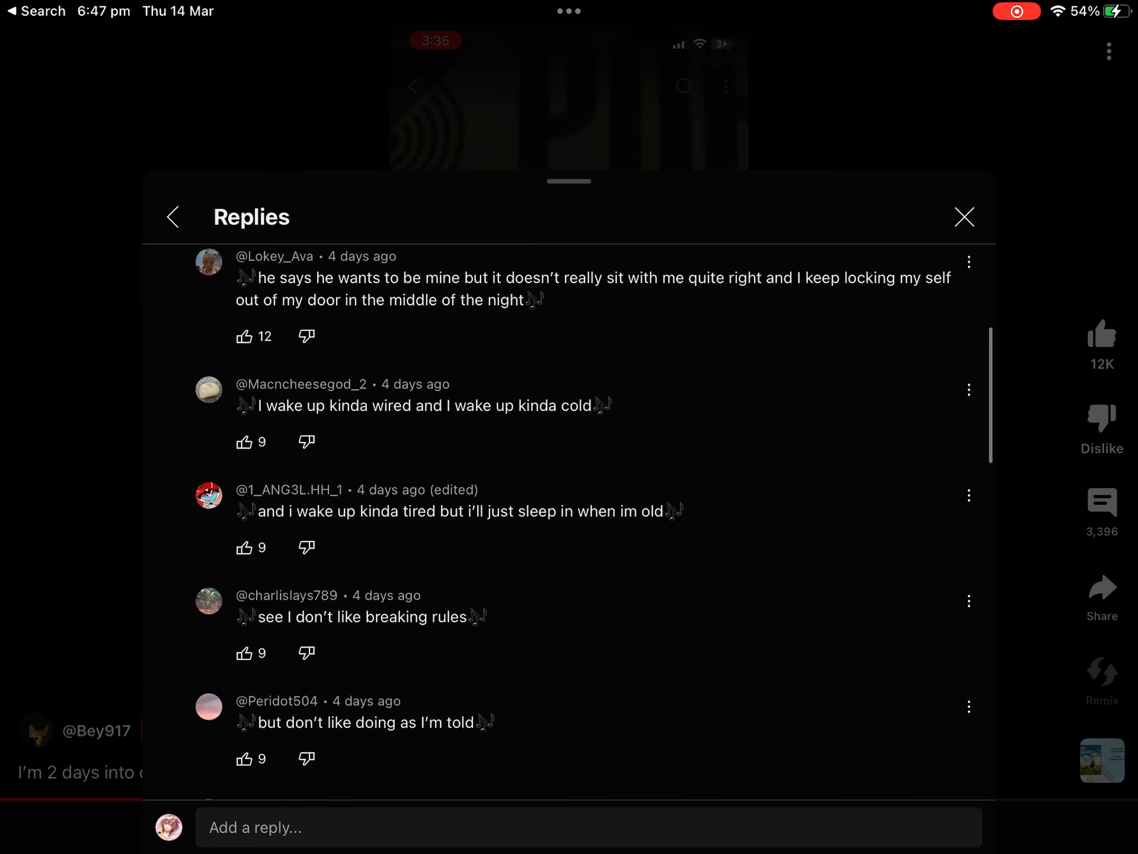
scroll("down", 3)
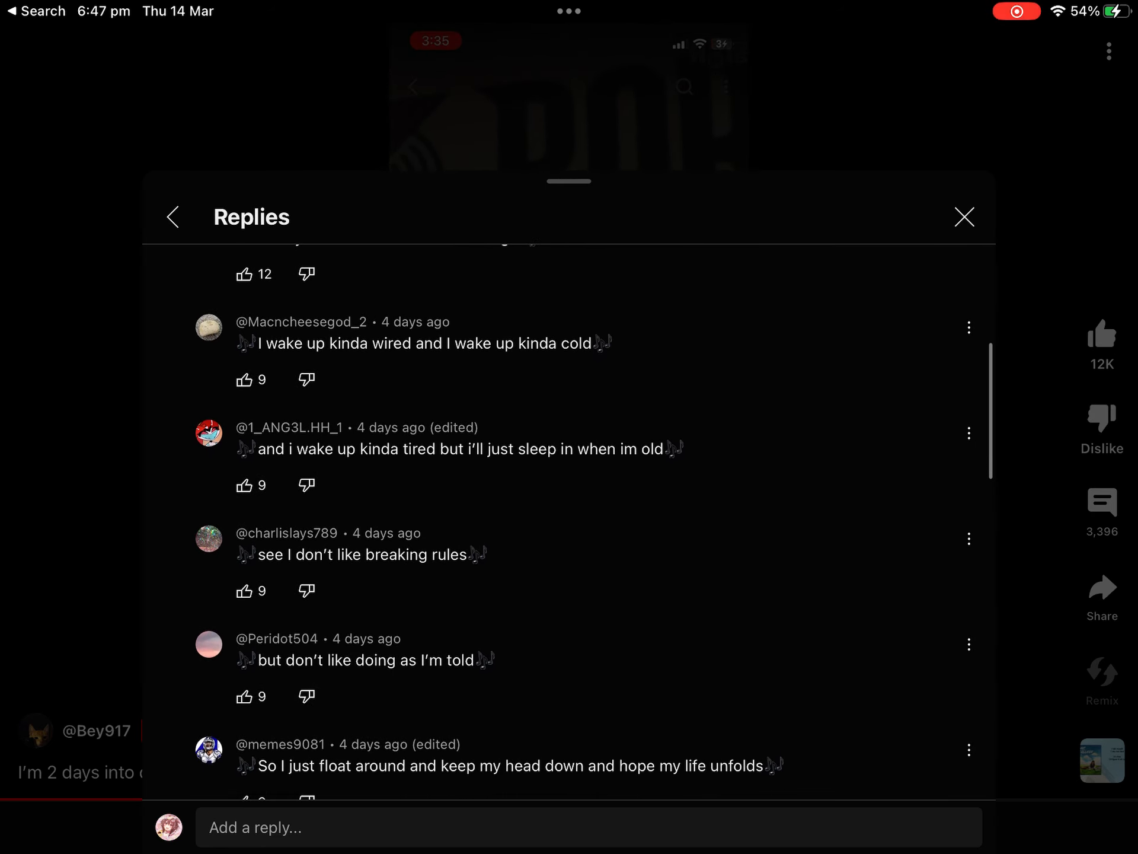
scroll("down", 3)
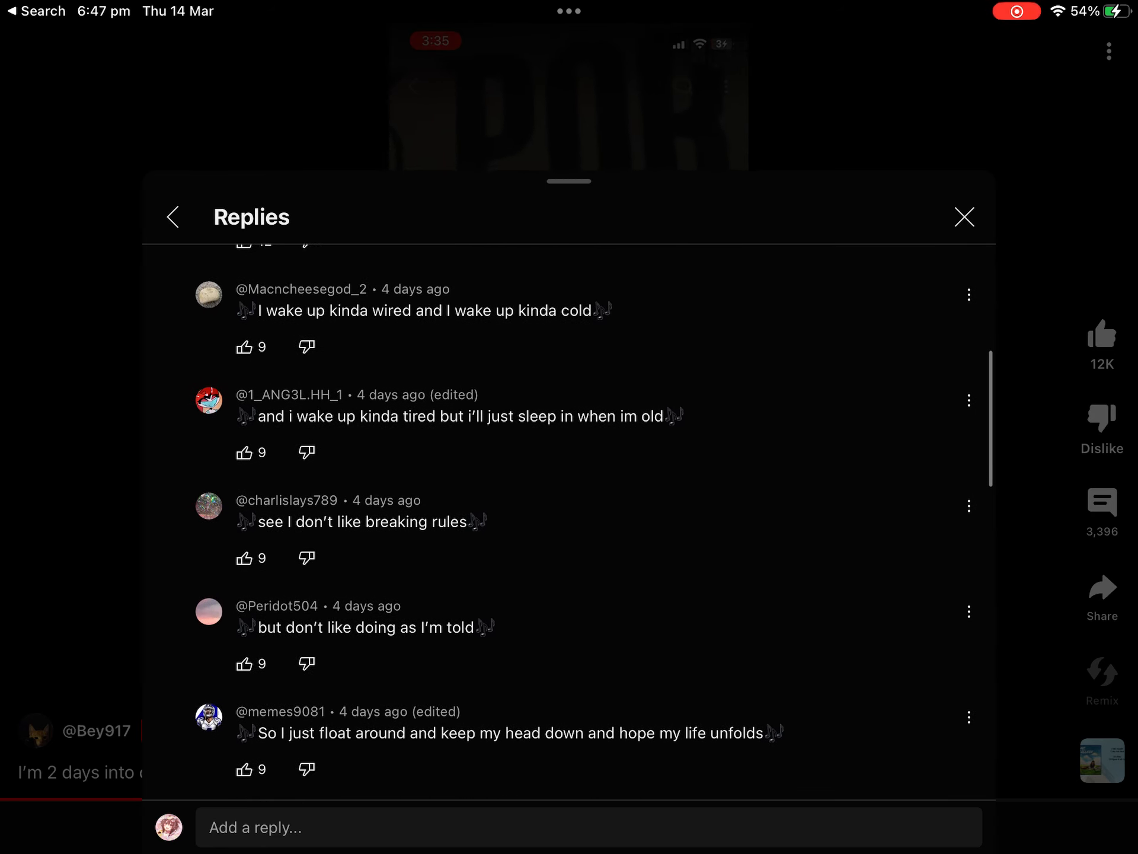
scroll("down", 3)
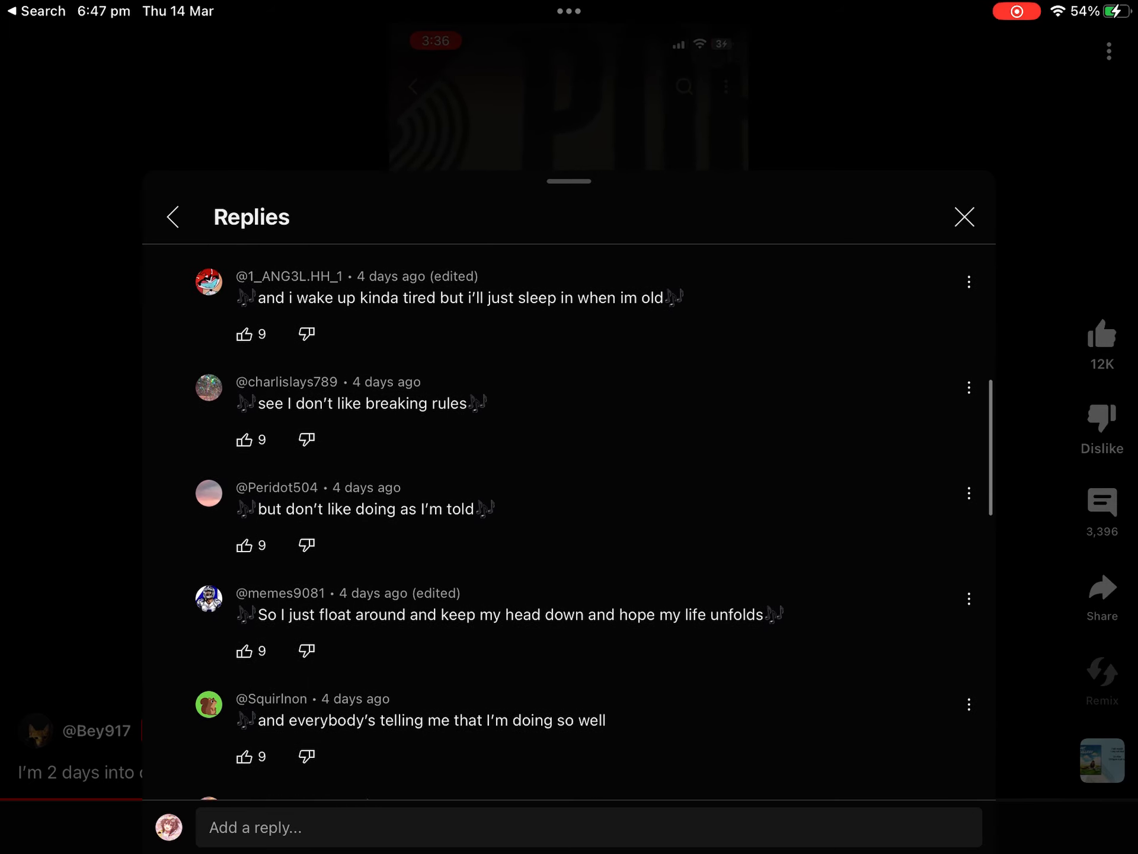
scroll("down", 3)
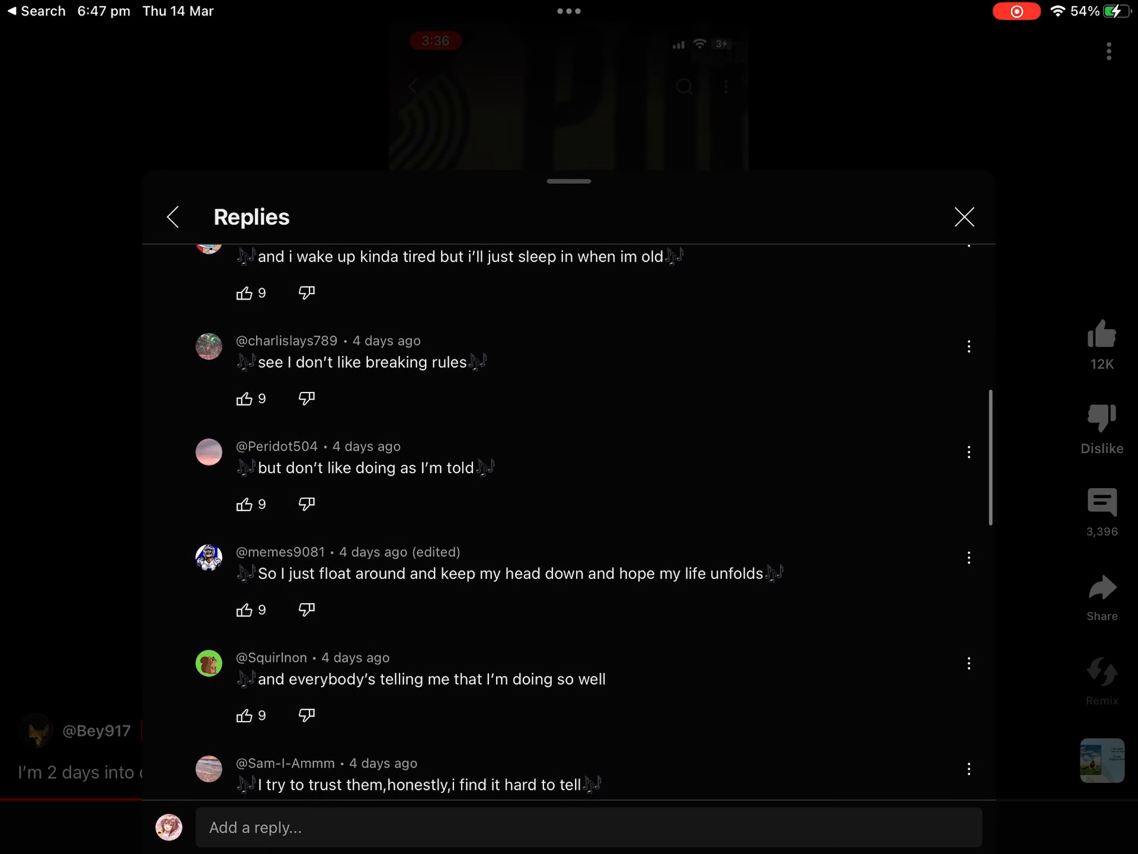
scroll("down", 3)
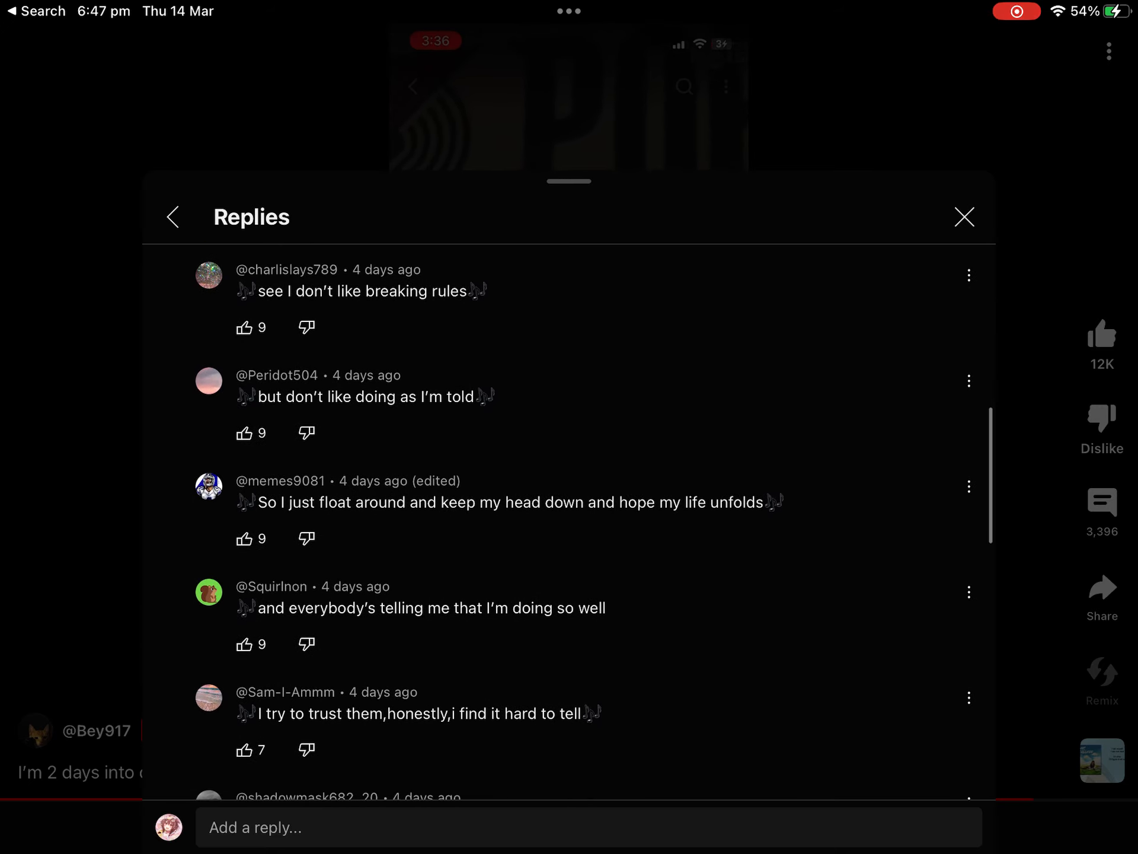
scroll("down", 3)
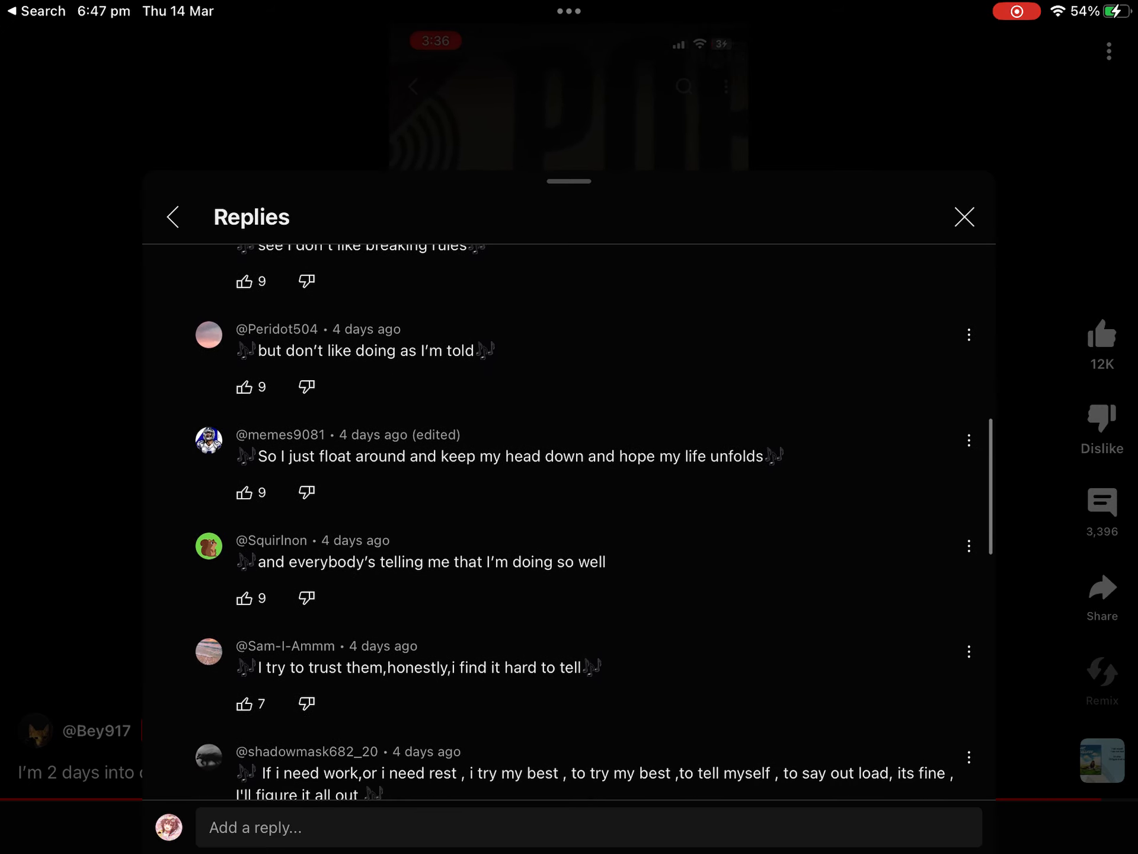